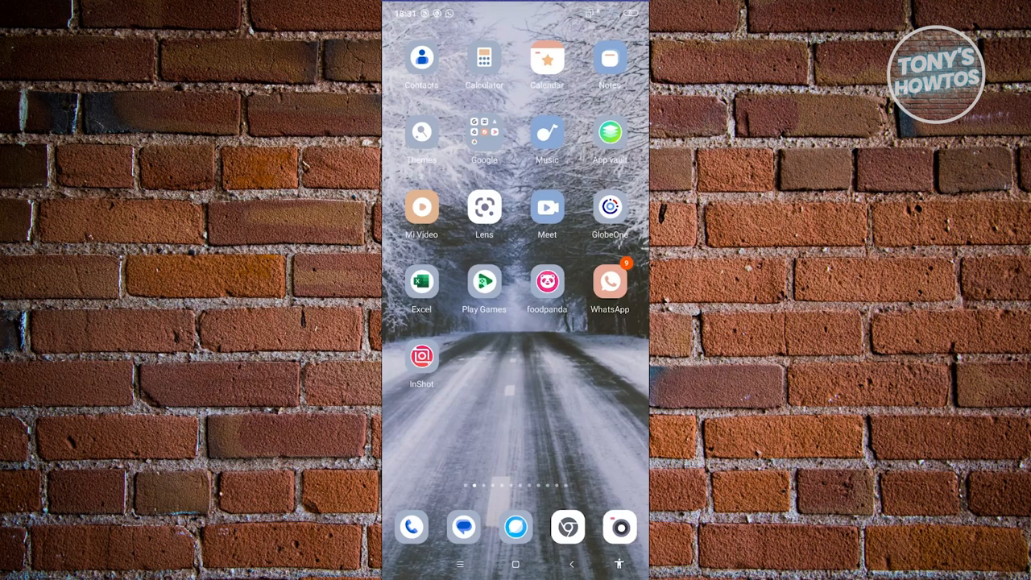
# Step: Launch WhatsApp, view the chat with the unopened one-time photo, then return to chats
pyautogui.click(610, 282)
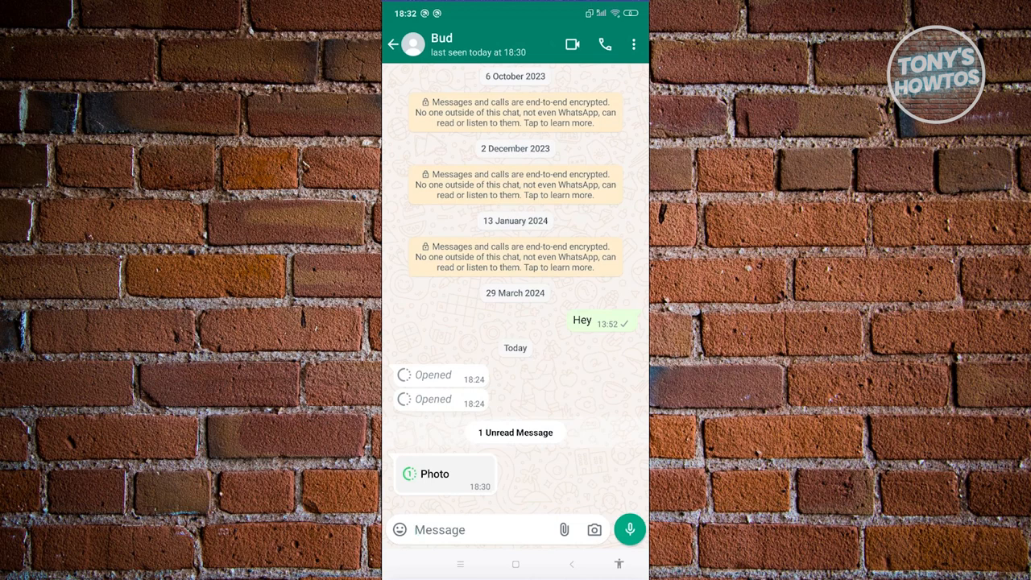
pyautogui.click(394, 45)
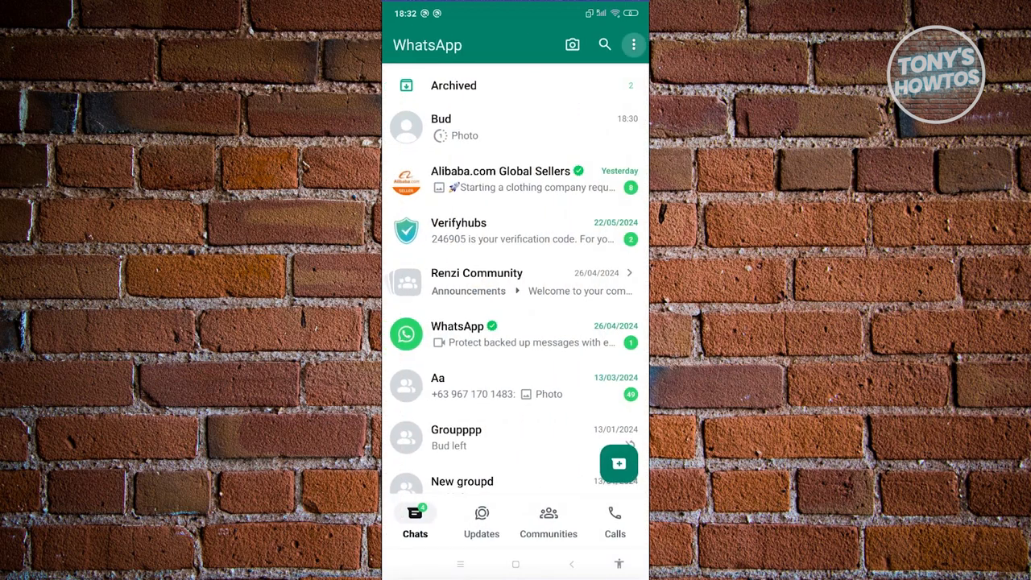
# Step: Go to Settings > Chats > Chat backup to reach the Google account chooser
pyautogui.click(633, 45)
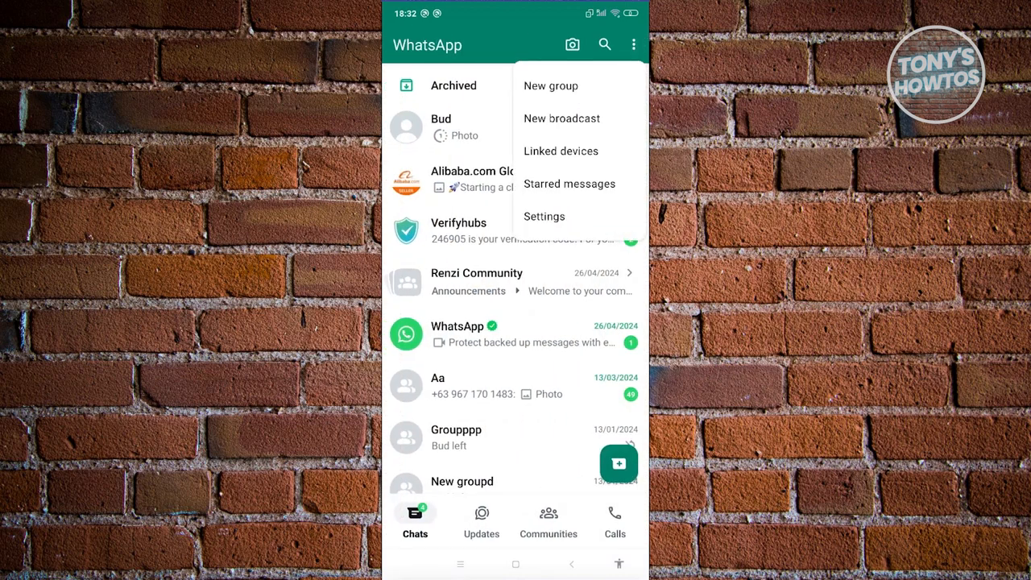
pyautogui.click(544, 216)
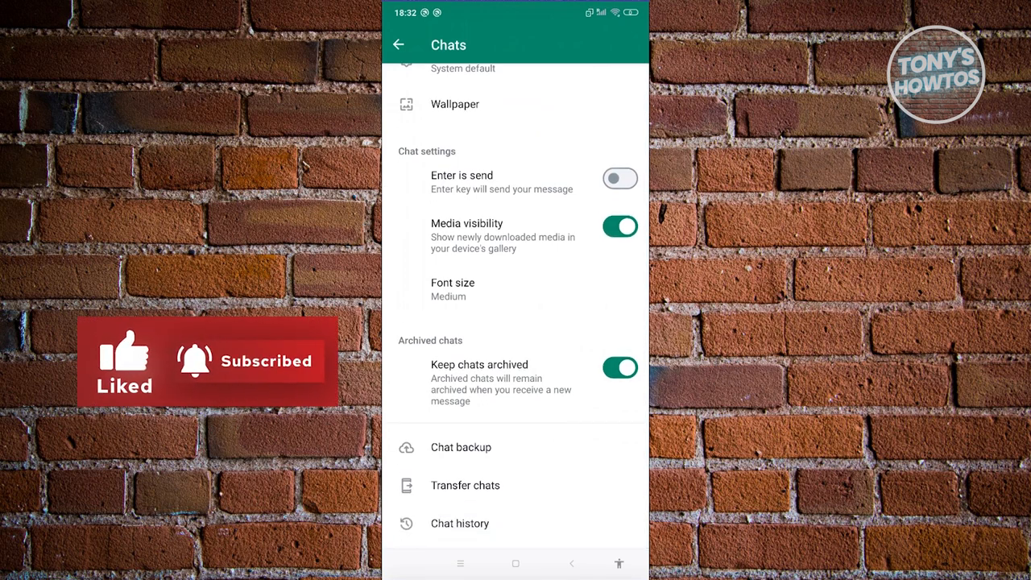
pyautogui.click(460, 448)
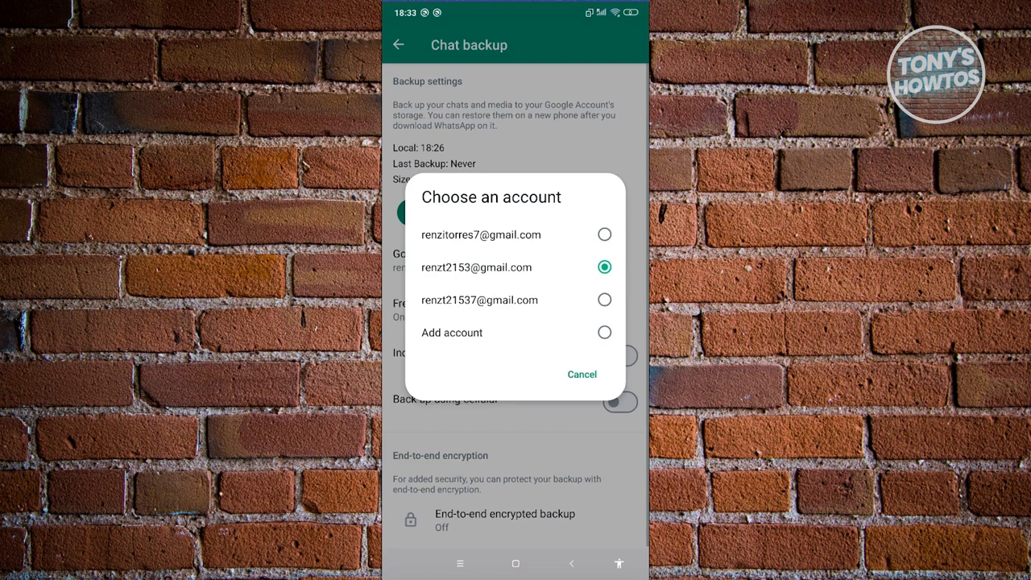
# Step: Select the Google account, run a chat backup, then return to the chat list
pyautogui.click(476, 267)
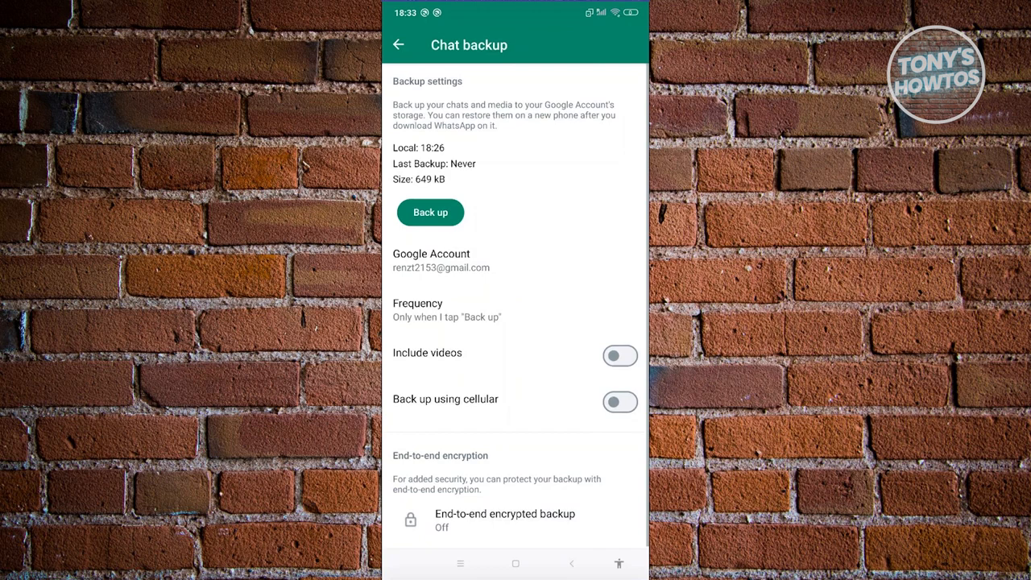
pyautogui.click(430, 211)
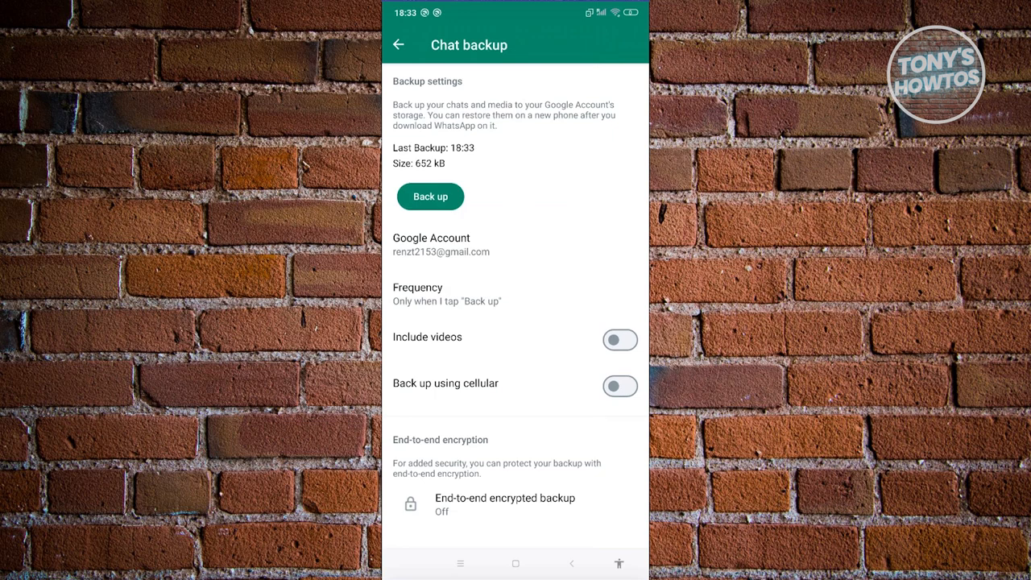
pyautogui.click(398, 44)
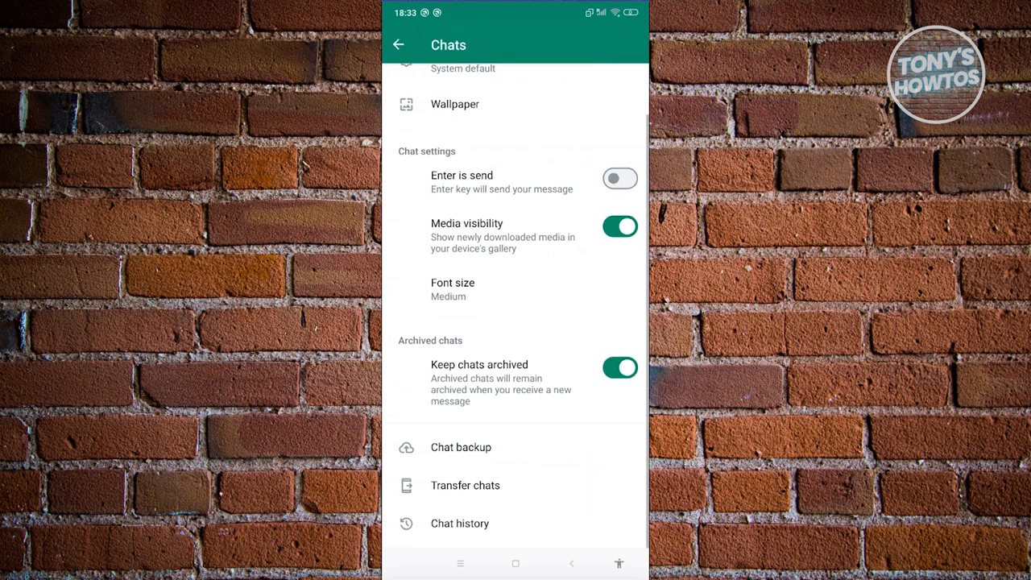
pyautogui.click(399, 44)
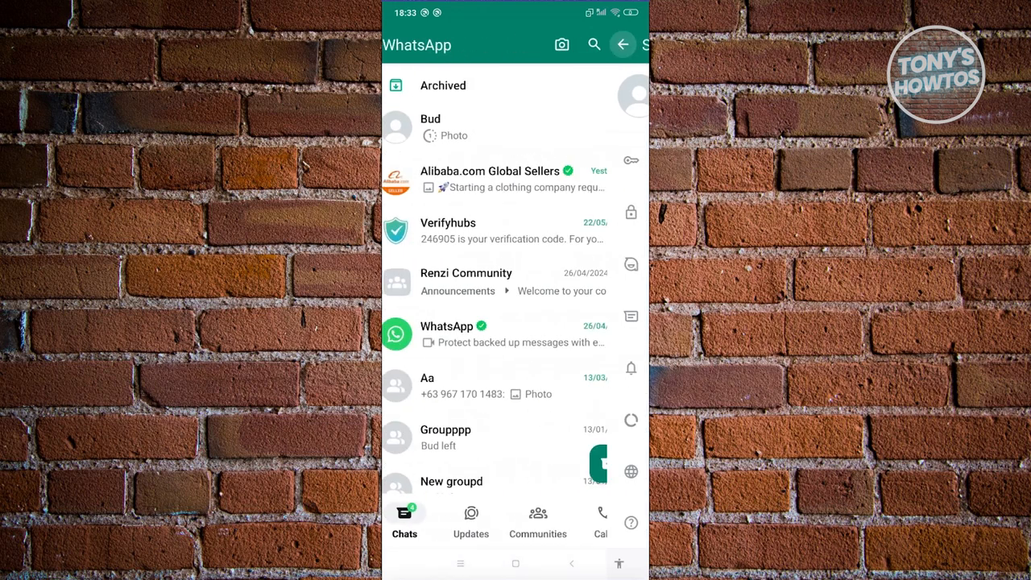
# Step: Open the contact's chat, view the one-time photo, then exit to the home screen
pyautogui.click(430, 126)
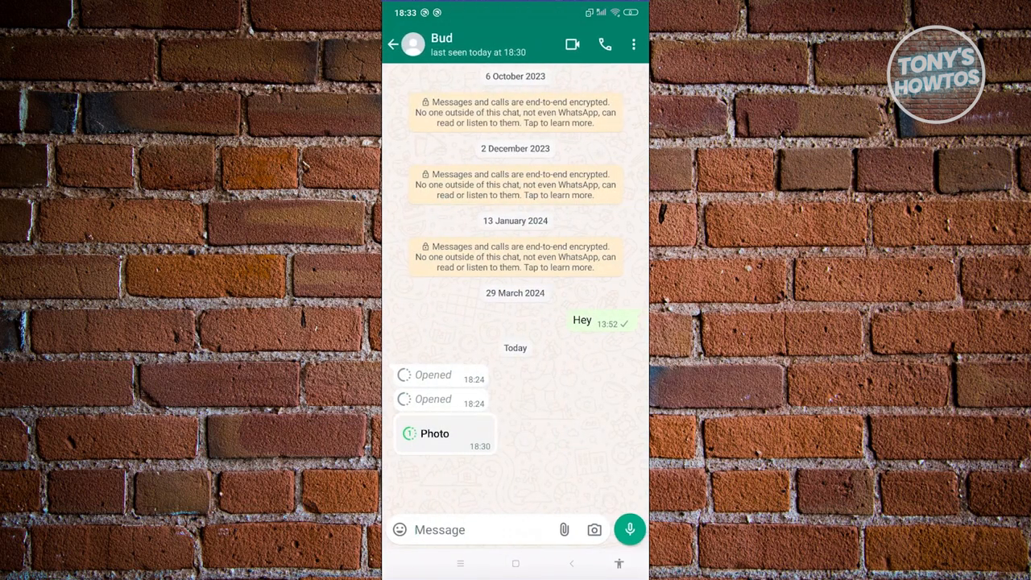
pyautogui.click(435, 434)
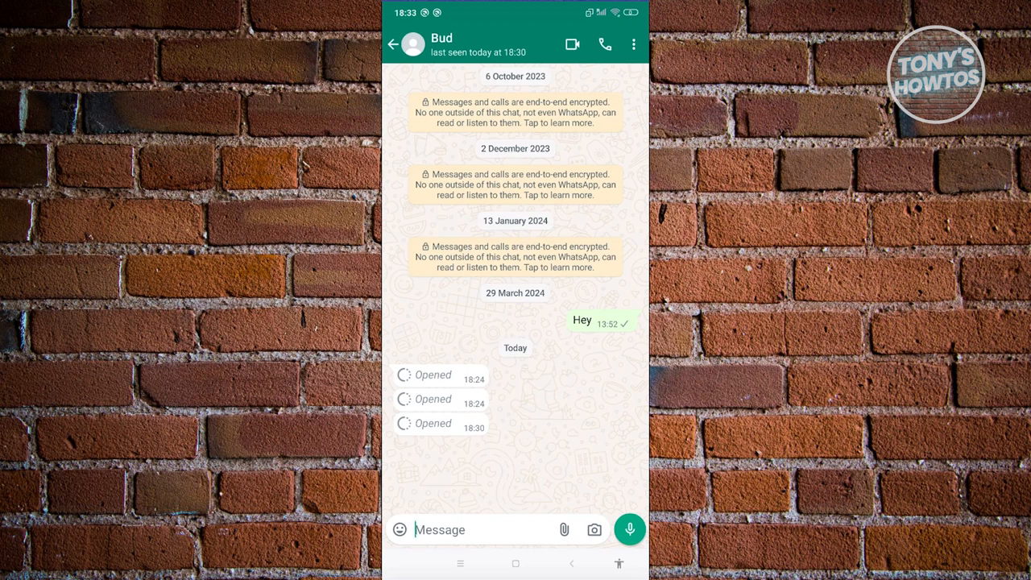
pyautogui.click(392, 45)
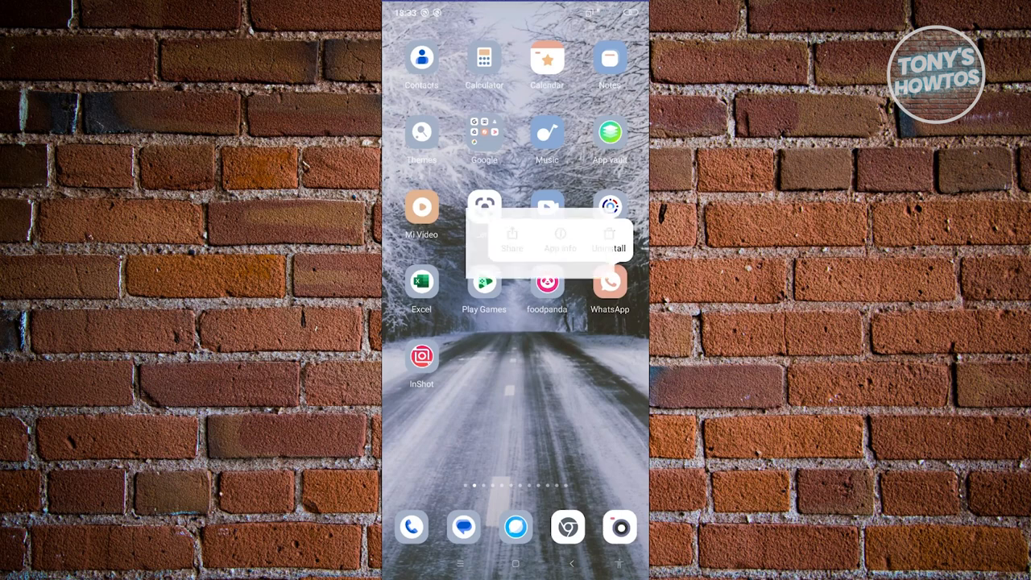
# Step: Clear WhatsApp's data from App info and relaunch it to the welcome screen
pyautogui.click(560, 238)
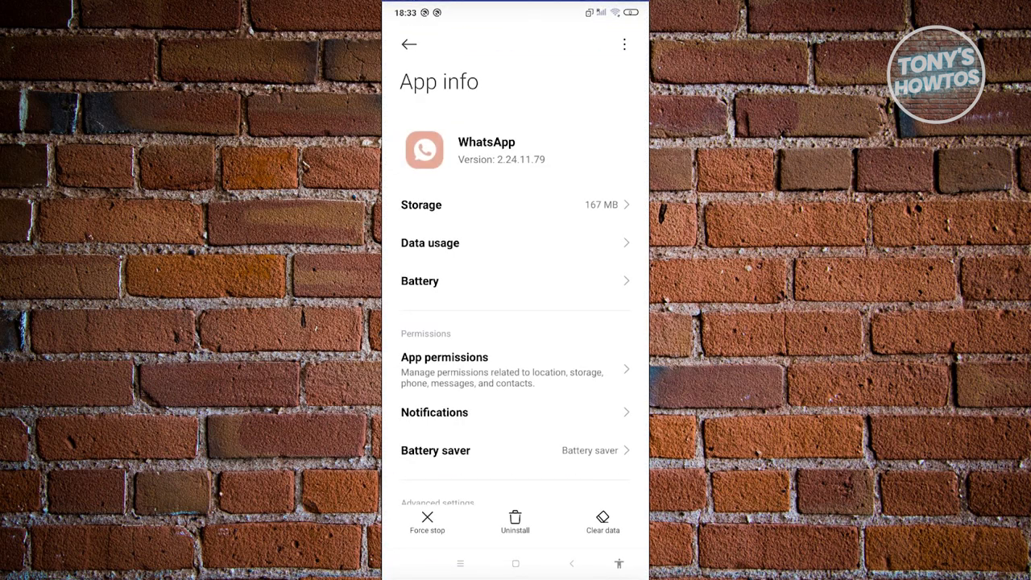
pyautogui.click(602, 521)
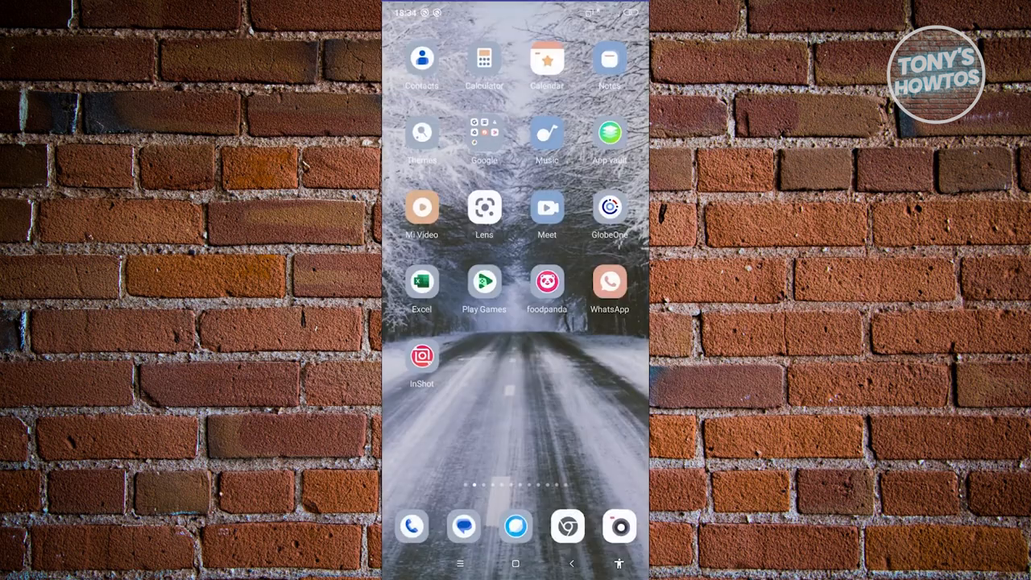
pyautogui.click(610, 283)
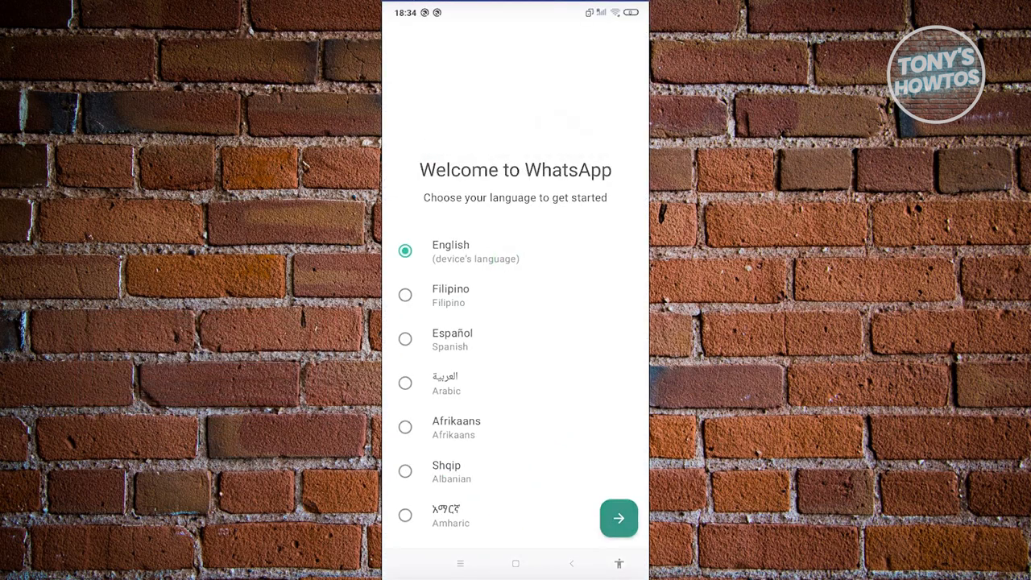
pyautogui.click(619, 518)
pyautogui.write('915+')
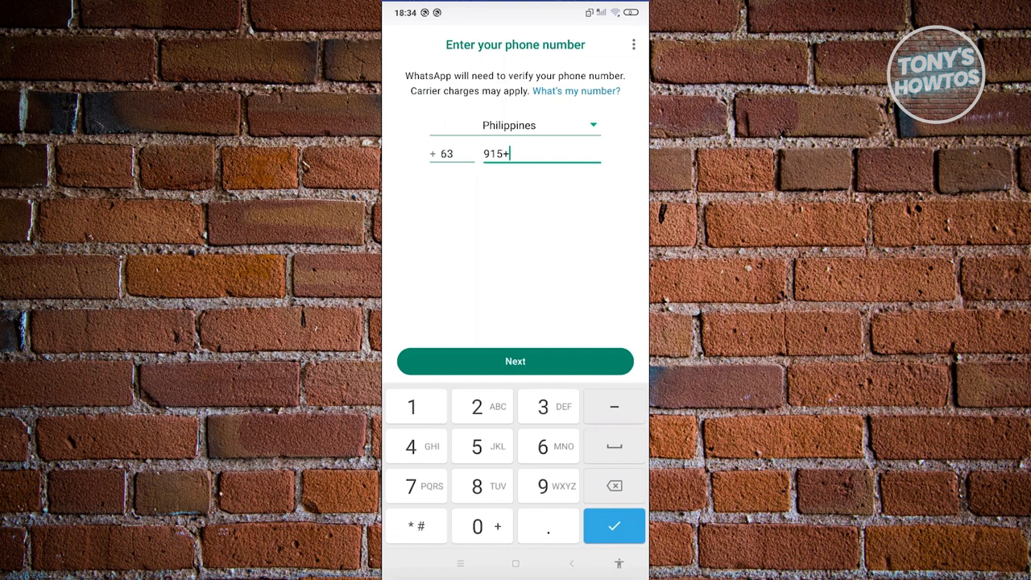
pyautogui.write('990908')
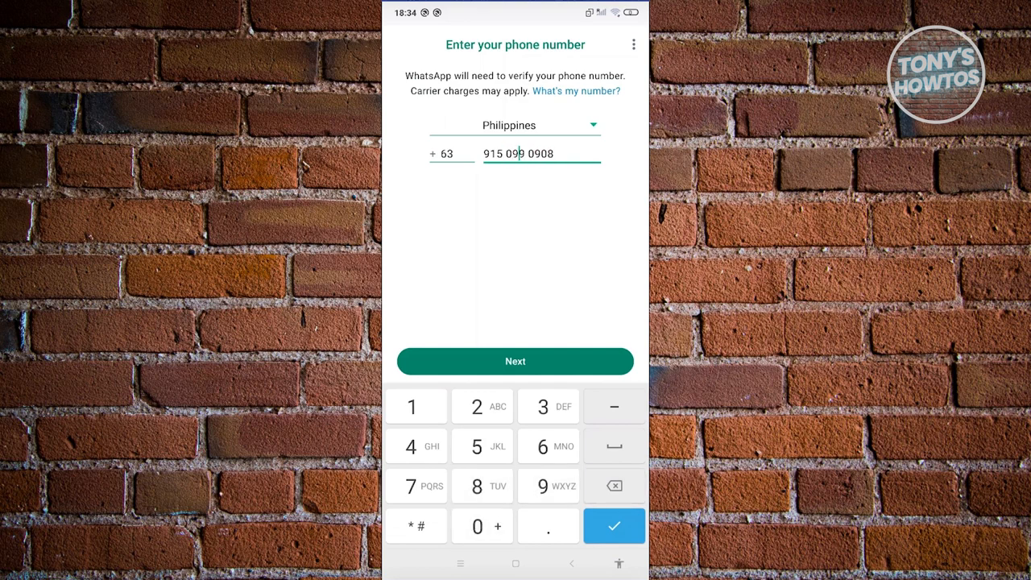
pyautogui.click(515, 361)
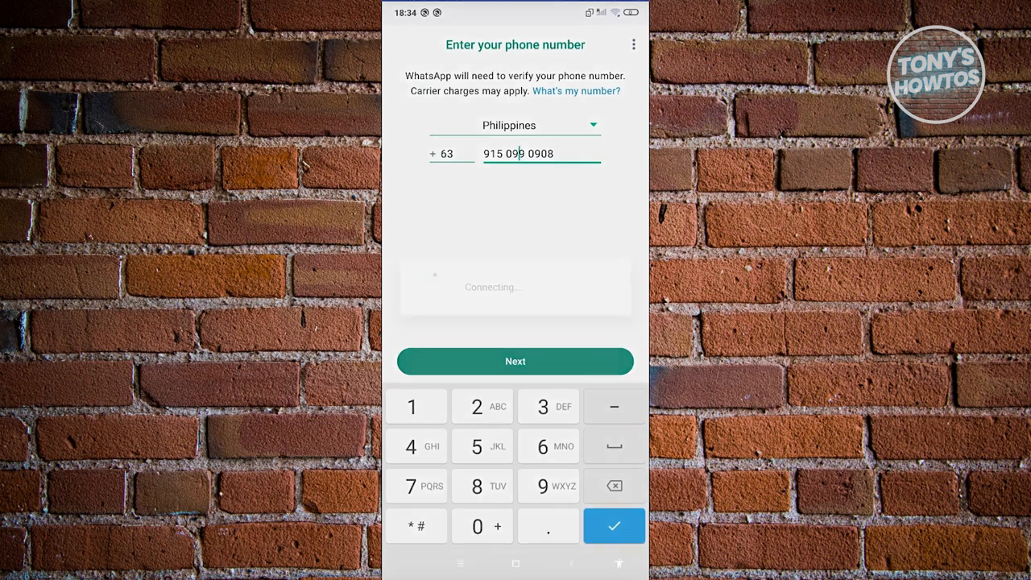
pyautogui.click(515, 361)
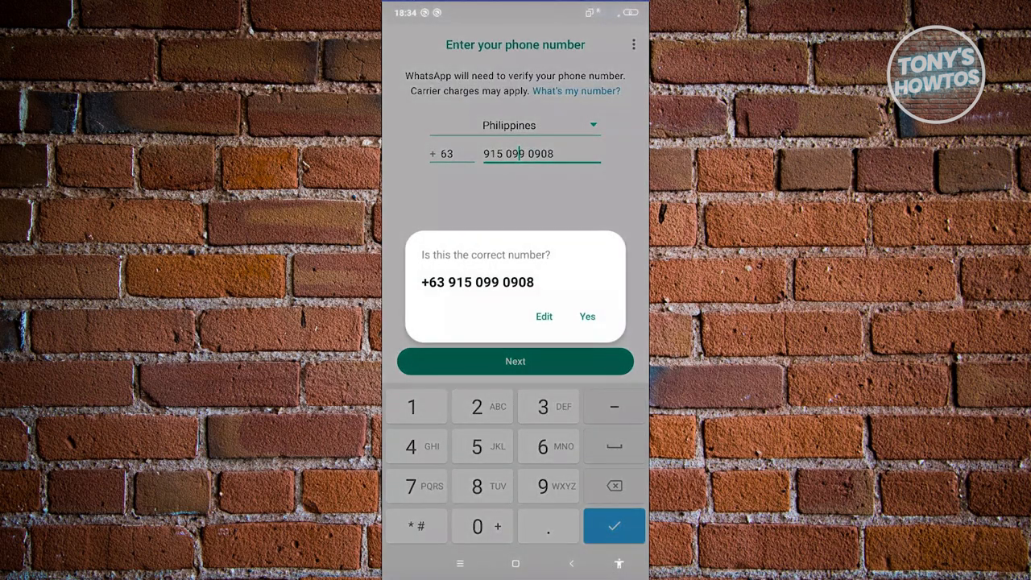
pyautogui.click(588, 316)
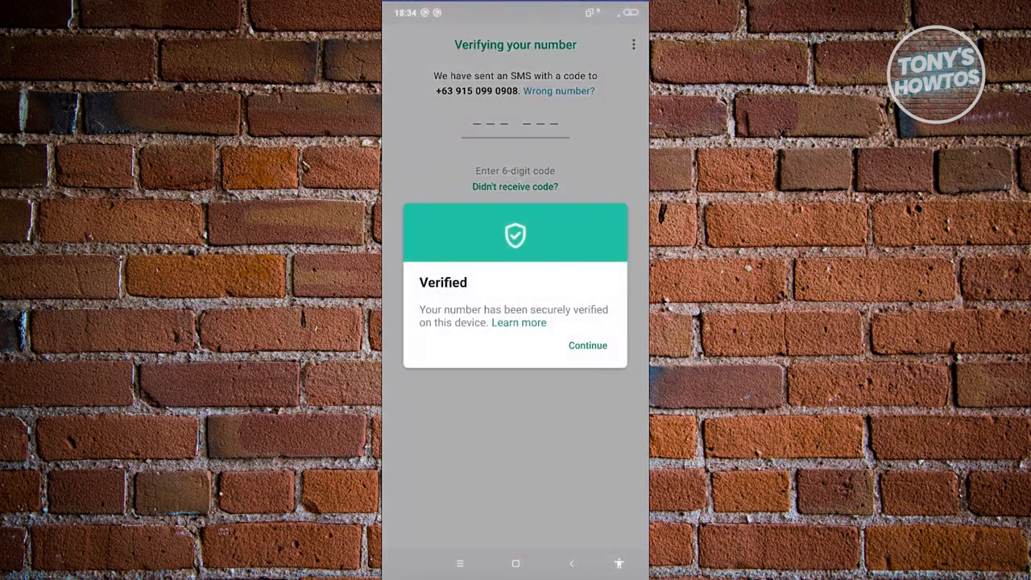
# Step: Allow contacts and media access, then restore the chats from the backup
pyautogui.click(587, 345)
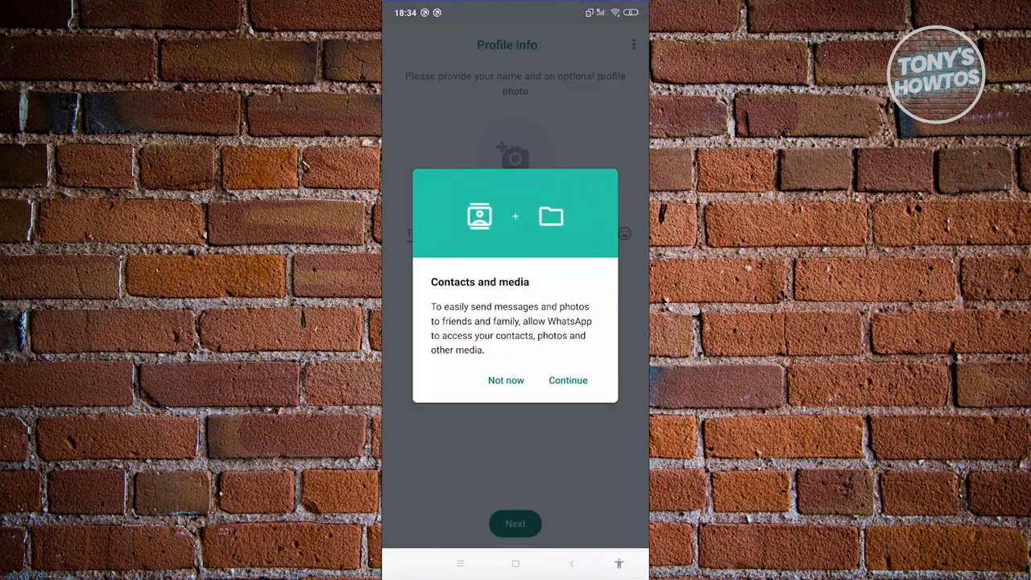
pyautogui.click(506, 380)
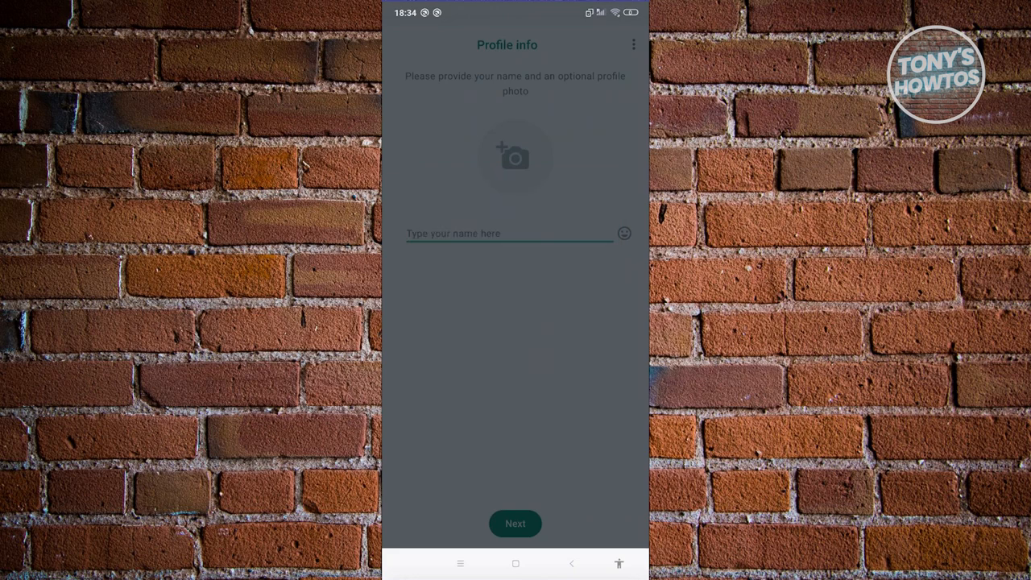
pyautogui.click(515, 156)
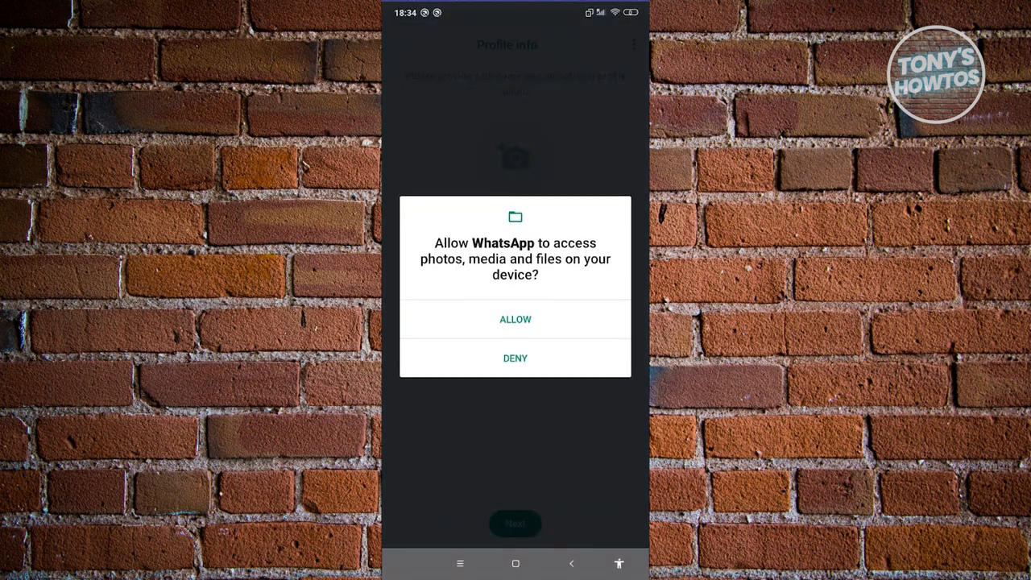
pyautogui.click(515, 319)
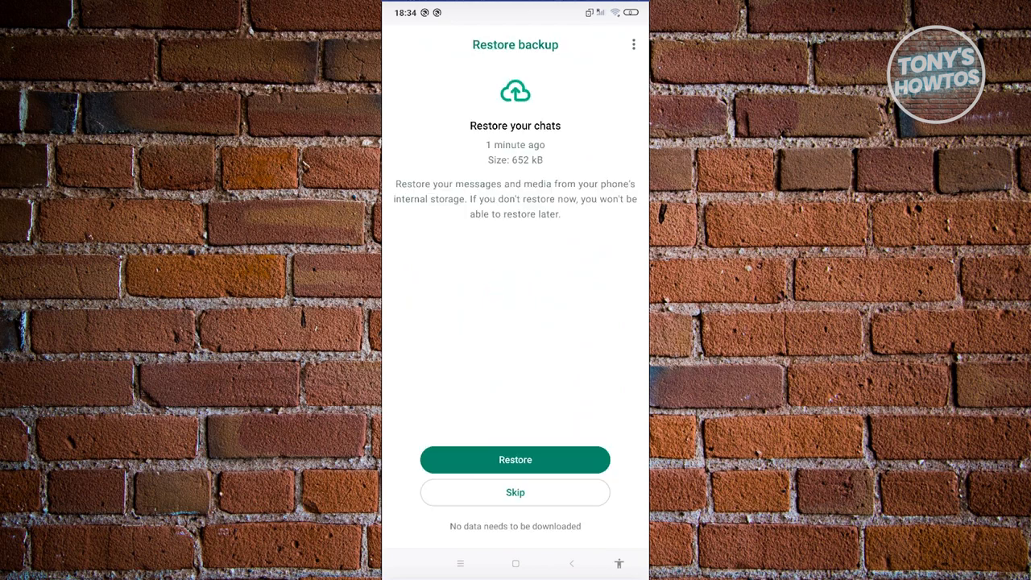
pyautogui.click(515, 459)
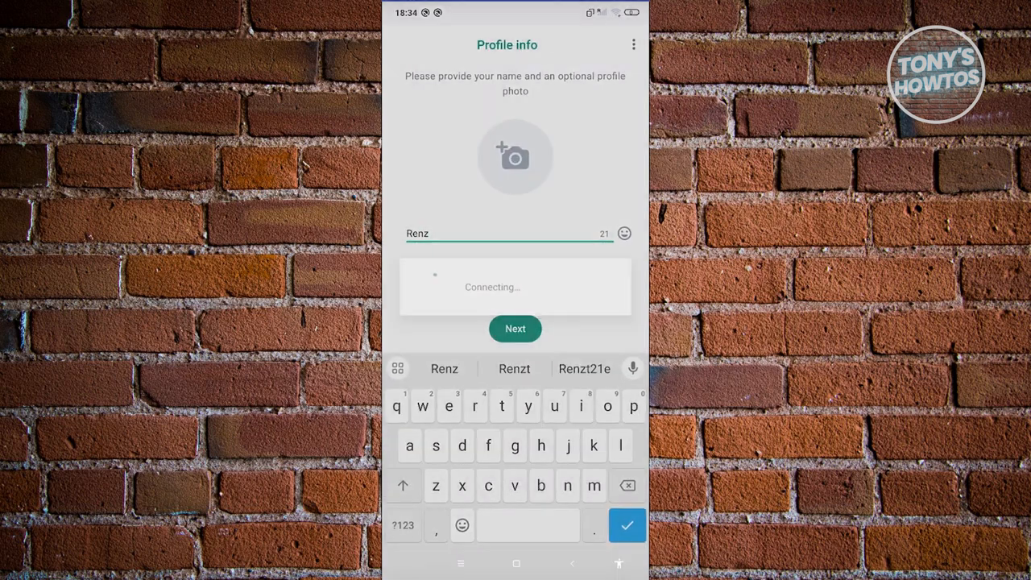
# Step: Confirm the profile name, then reopen the contact's chat to check the restored photo
pyautogui.click(515, 328)
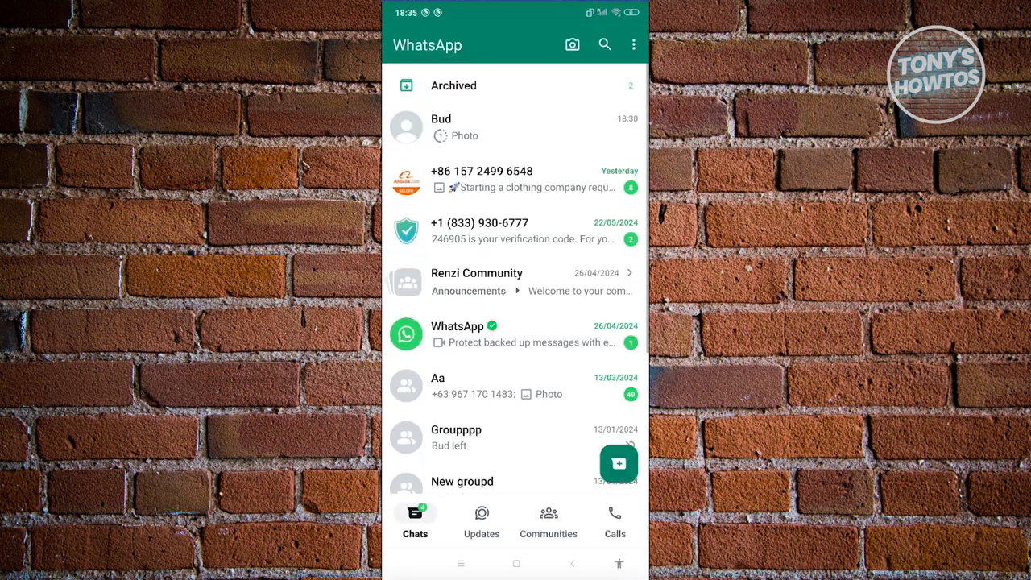
pyautogui.click(442, 127)
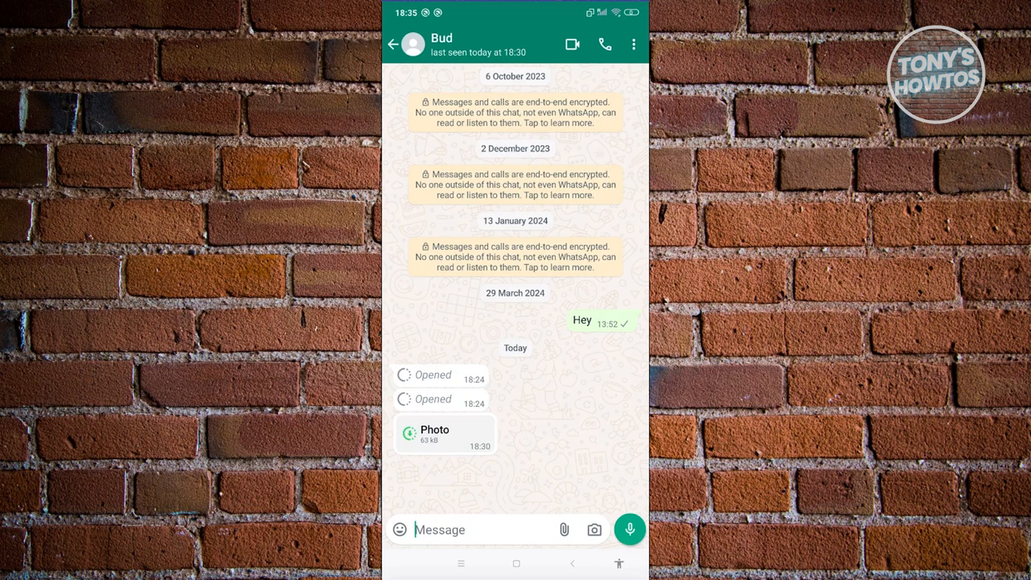
pyautogui.click(394, 44)
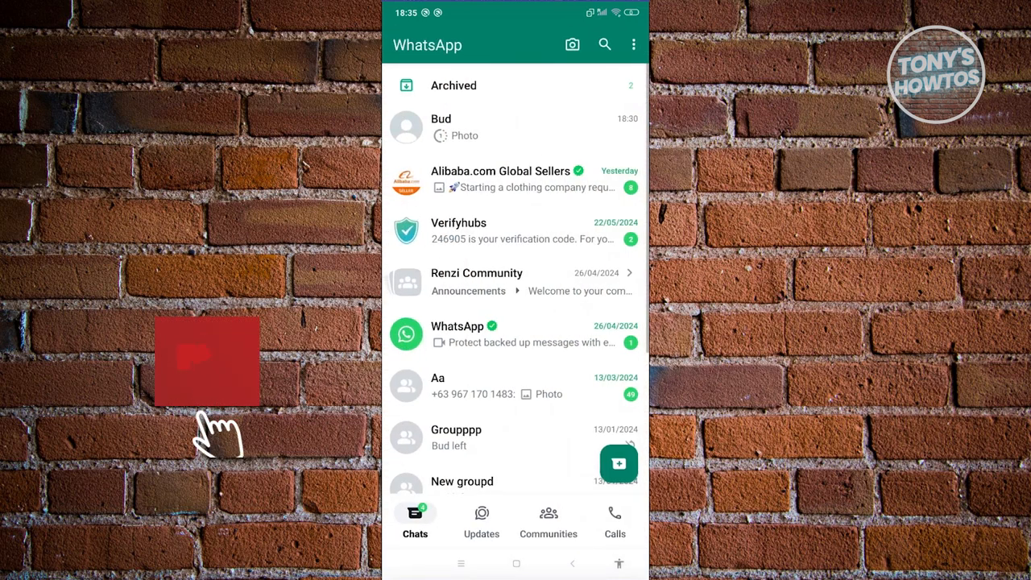